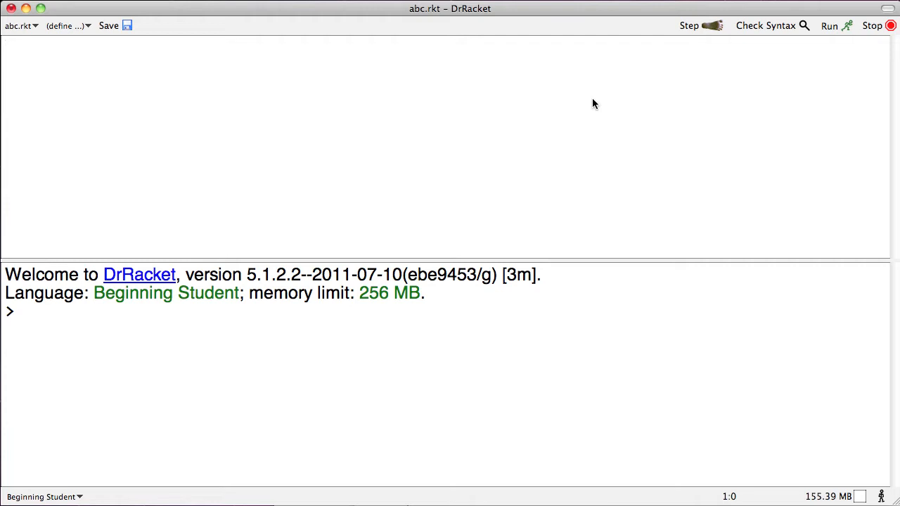
{"action": "mouse_move", "coordinate": [346, 107]}
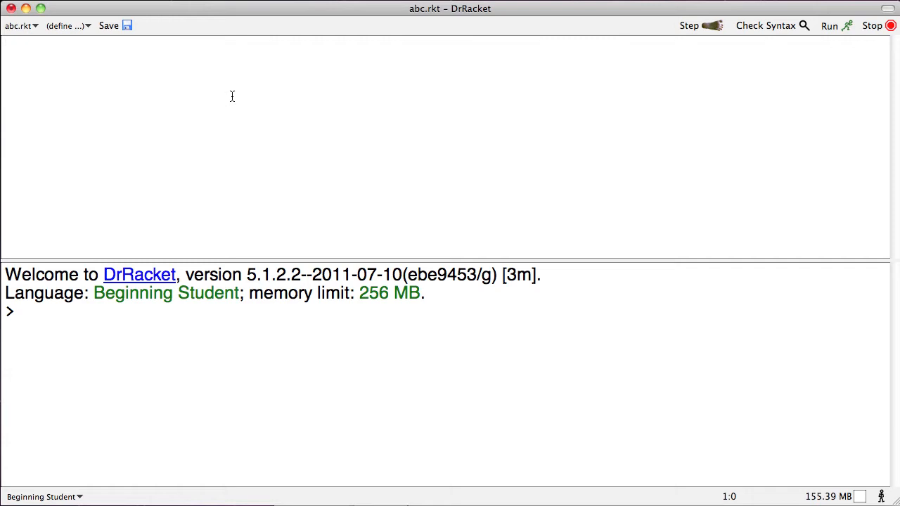
Step: Evaluate the integer 345 so the interactions pane prints 345
{"action": "type", "text": "345"}
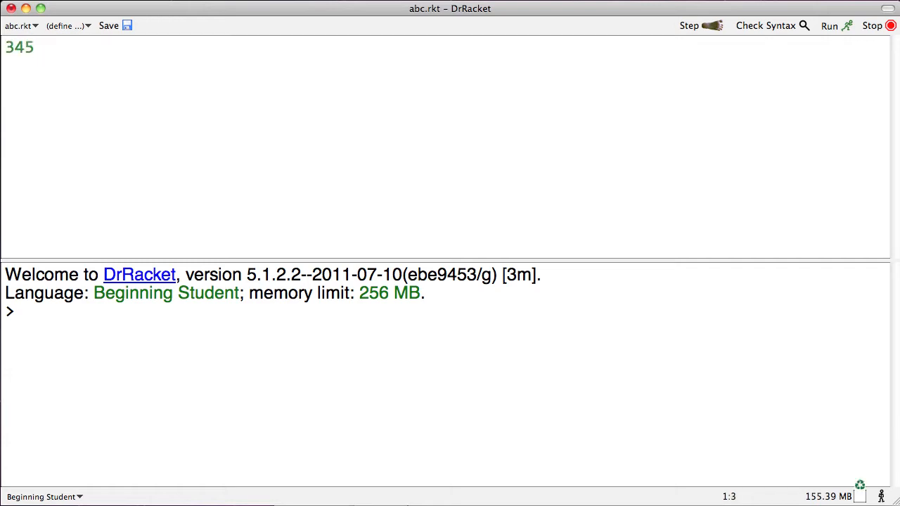
{"action": "left_click", "coordinate": [828, 26]}
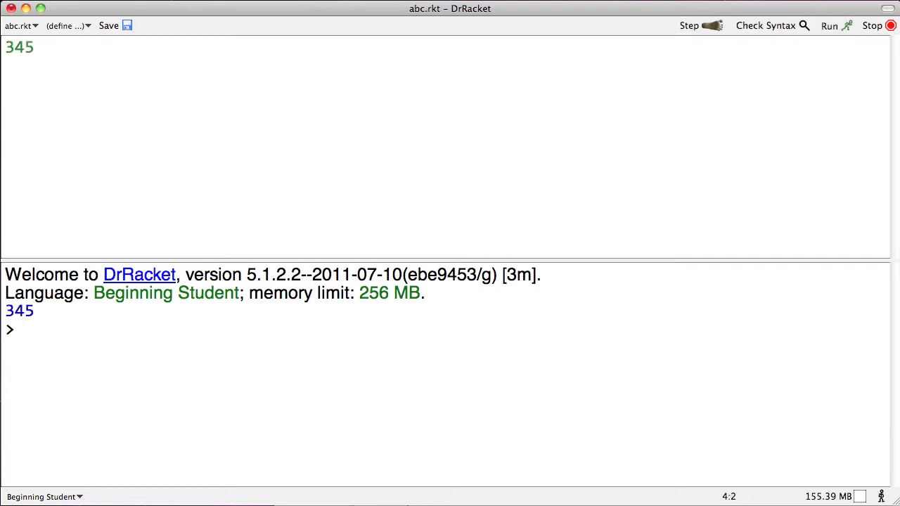
{"action": "mouse_move", "coordinate": [777, 114]}
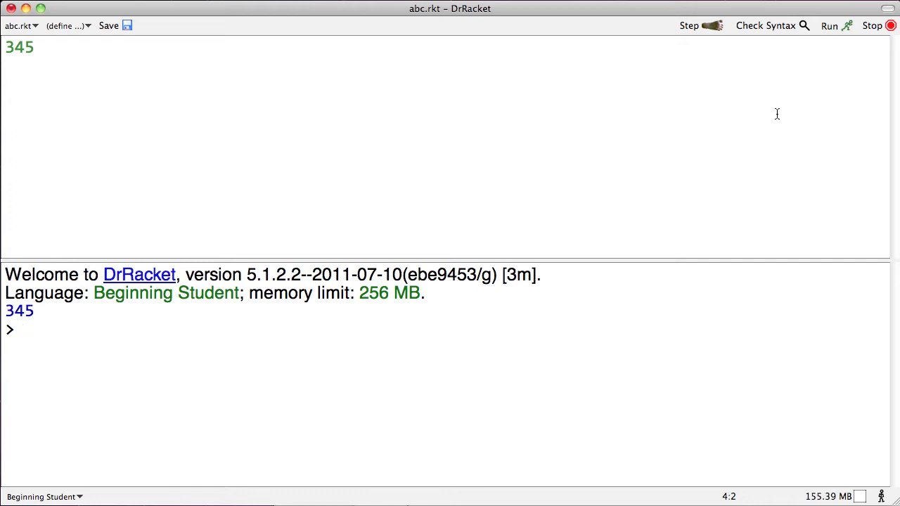
{"action": "mouse_move", "coordinate": [433, 189]}
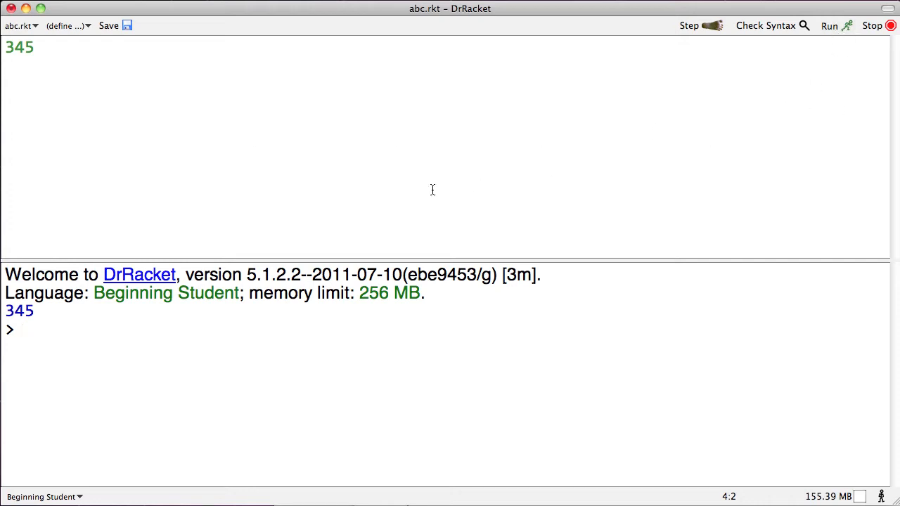
{"action": "mouse_move", "coordinate": [293, 159]}
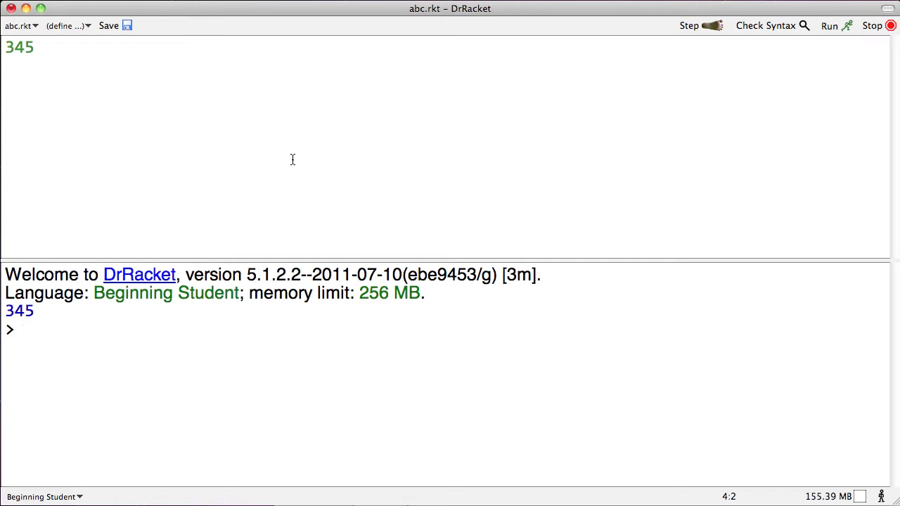
{"action": "mouse_move", "coordinate": [73, 66]}
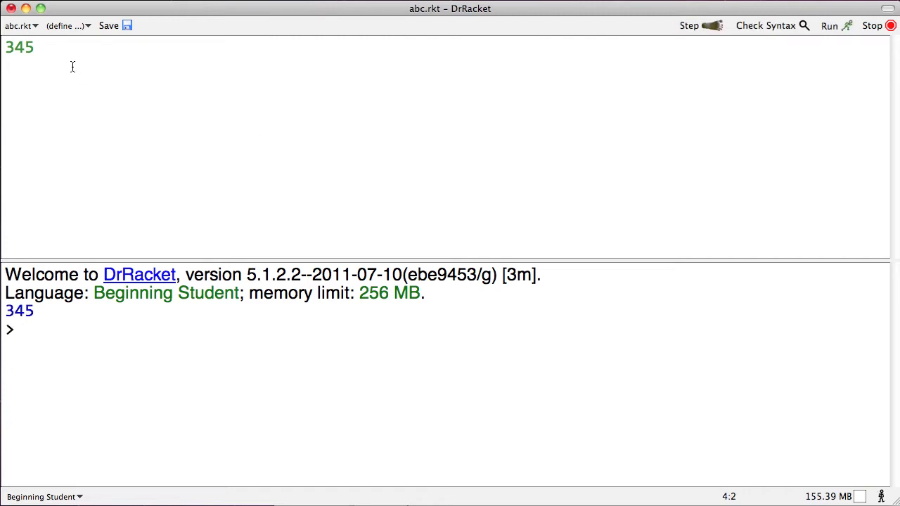
{"action": "left_click", "coordinate": [33, 48]}
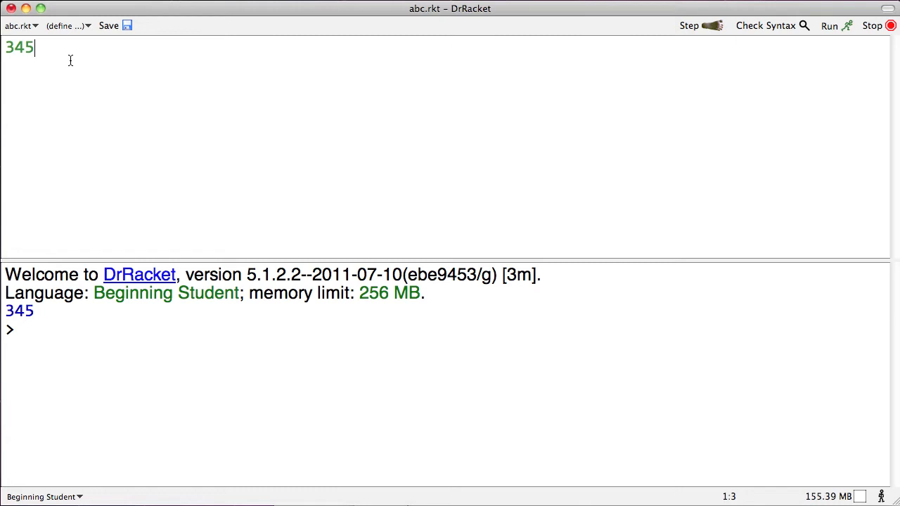
Step: Extend the value to 345.2, run it to print 345.2, then empty the definitions
{"action": "type", "text": "."}
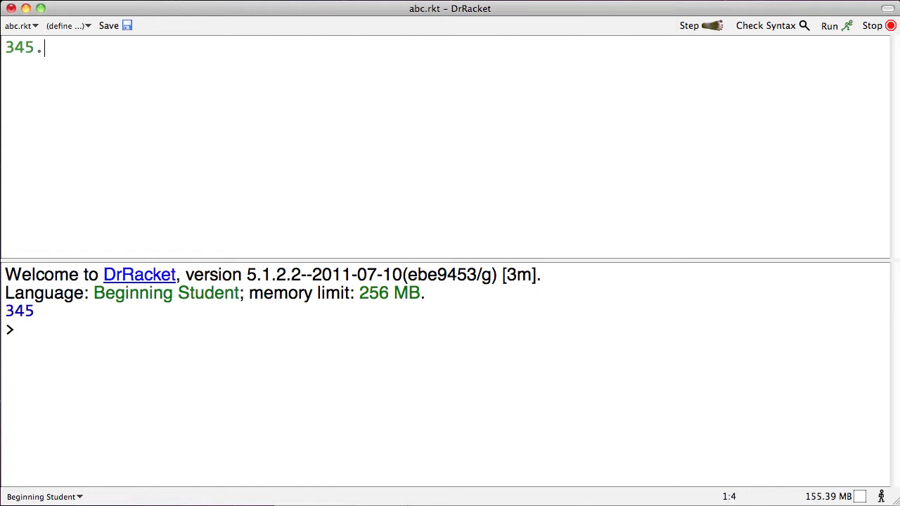
{"action": "type", "text": "2"}
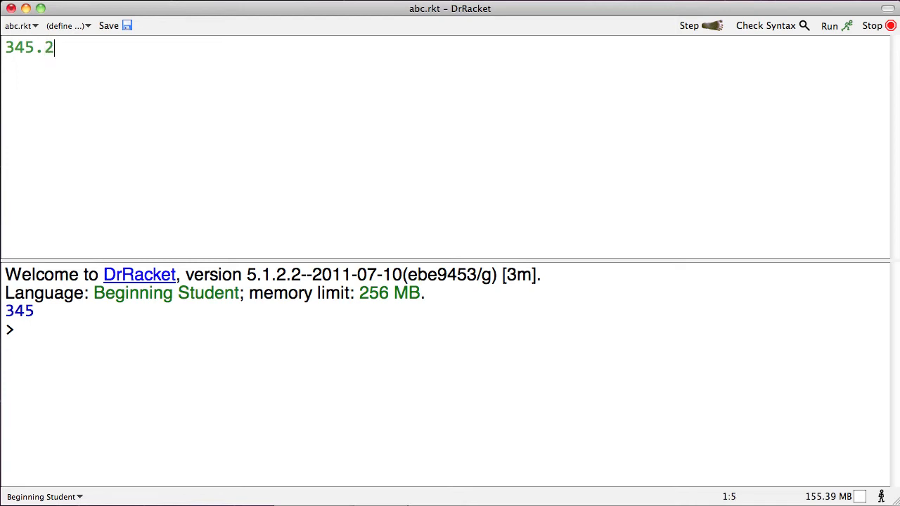
{"action": "left_click", "coordinate": [828, 26]}
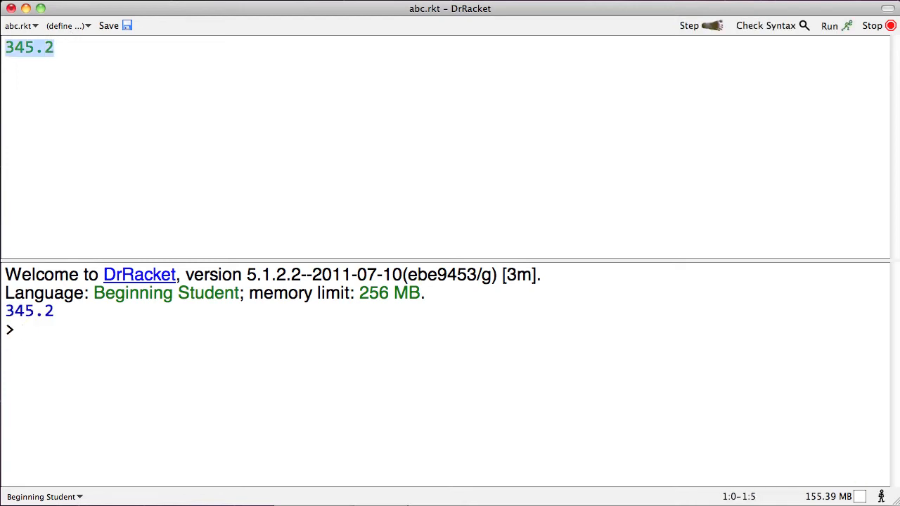
{"action": "key", "text": "Delete"}
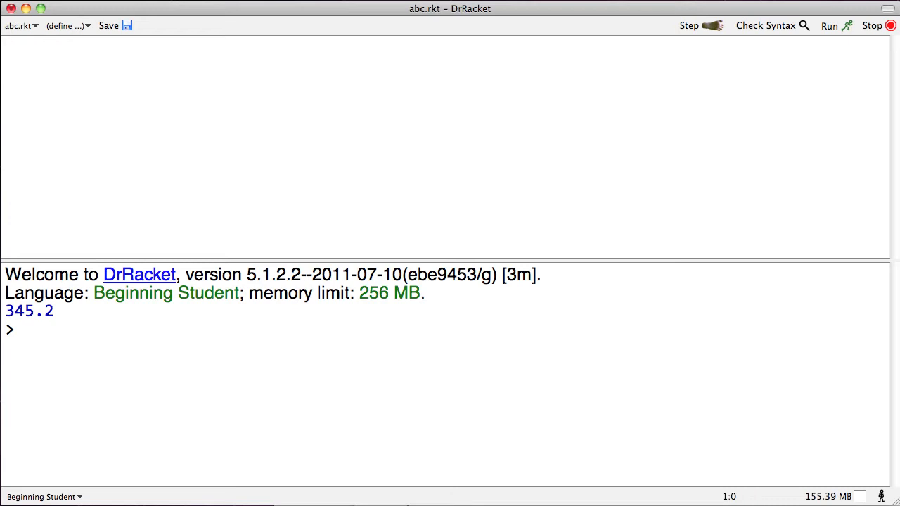
Step: Evaluate a very long multi-digit integer so it is echoed back in full
{"action": "type", "text": "2793847928983771102983471029837"}
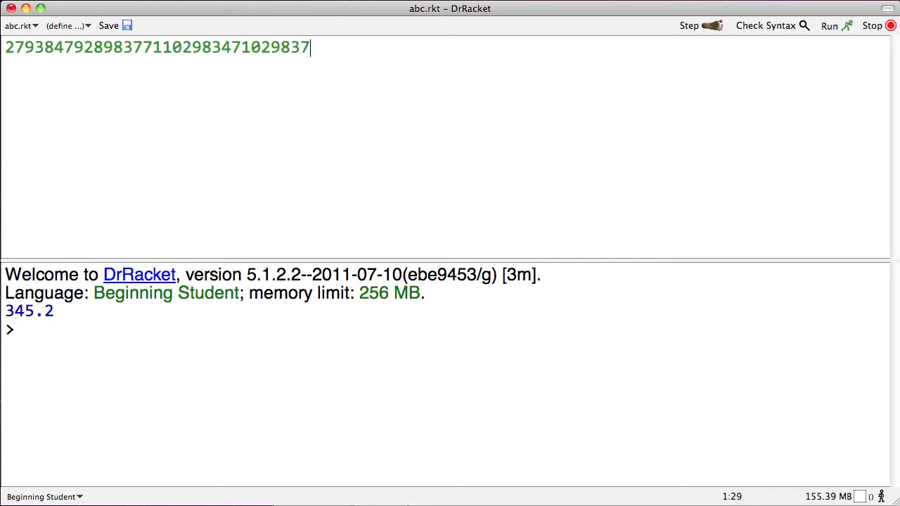
{"action": "type", "text": "401928734091827340918273409817230487123094871209387401238740192837401892374091283740129837401982374"}
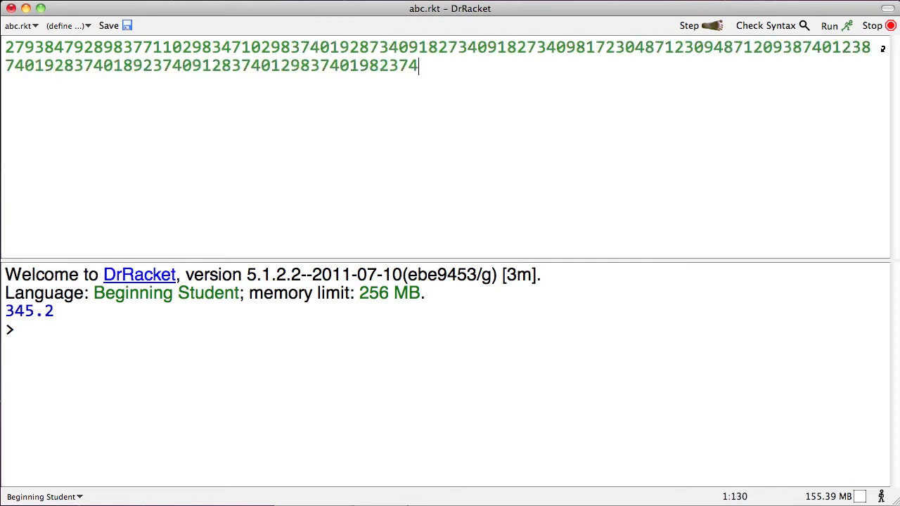
{"action": "left_click", "coordinate": [830, 25]}
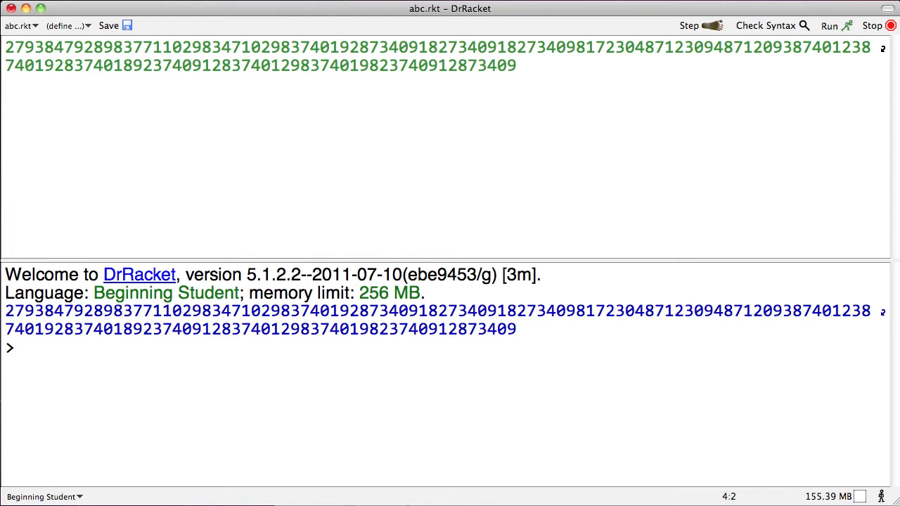
{"action": "mouse_move", "coordinate": [164, 26]}
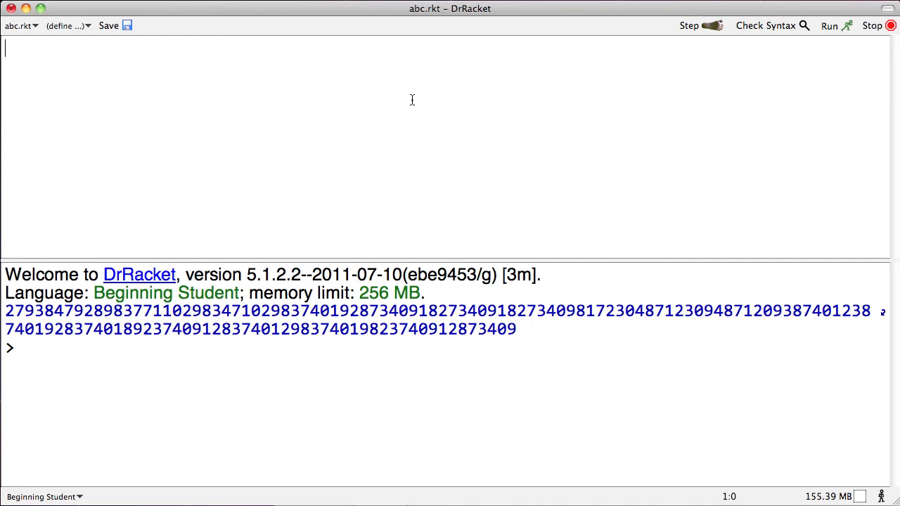
Step: Evaluate the fraction 987/3, then the edited 988/3 printing 329.3
{"action": "type", "text": "987/3"}
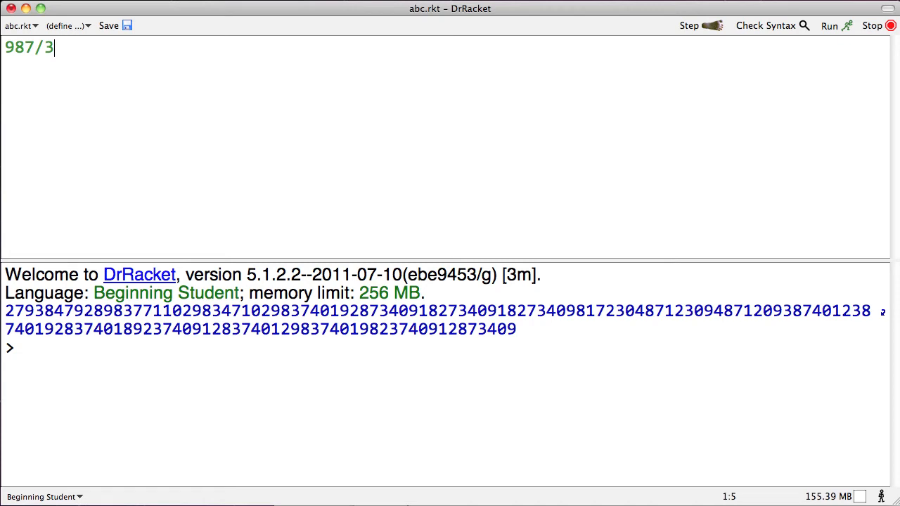
{"action": "left_click", "coordinate": [830, 25]}
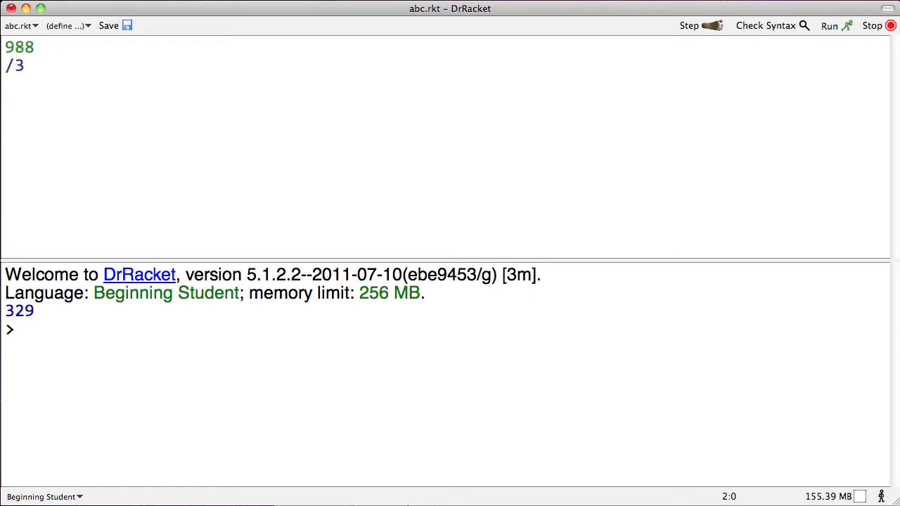
{"action": "mouse_move", "coordinate": [155, 107]}
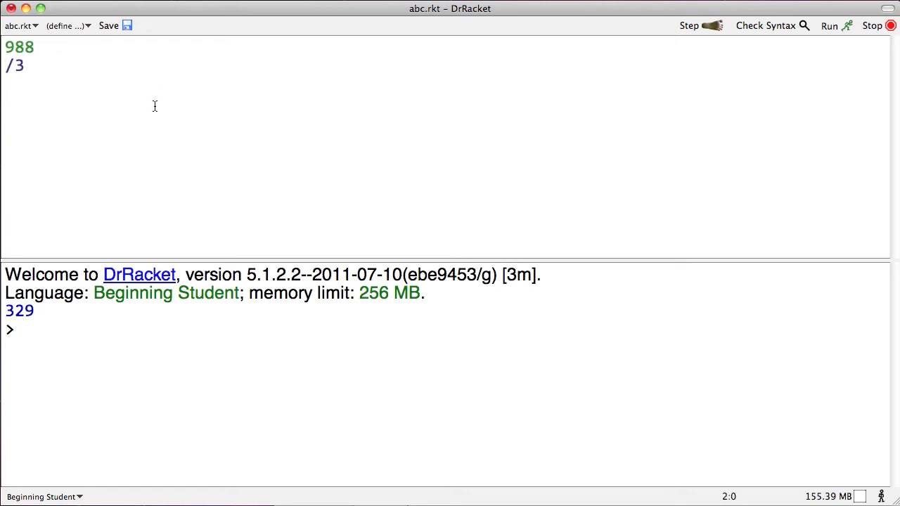
{"action": "left_click", "coordinate": [829, 25]}
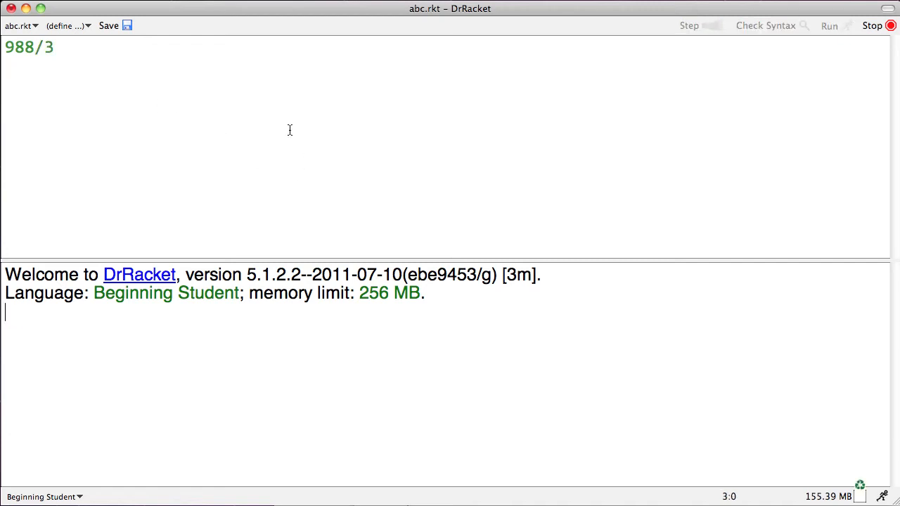
{"action": "left_click", "coordinate": [829, 25]}
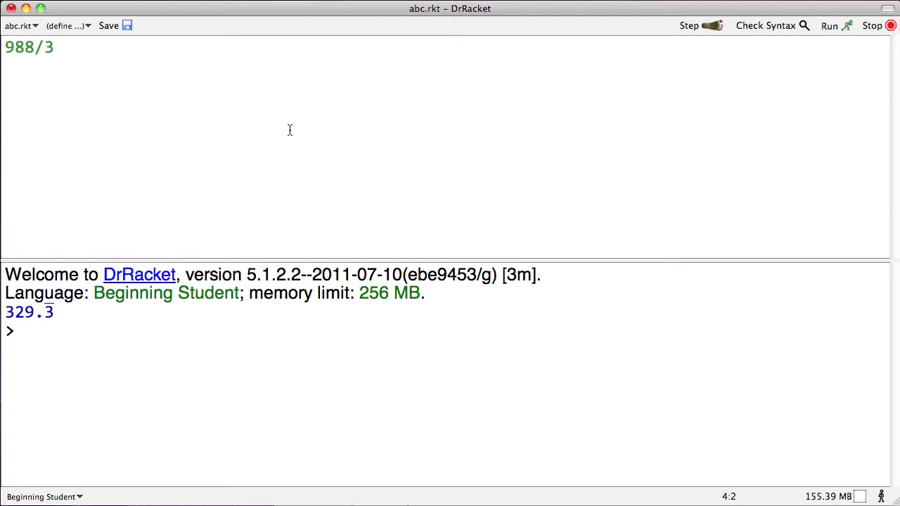
{"action": "mouse_move", "coordinate": [43, 307]}
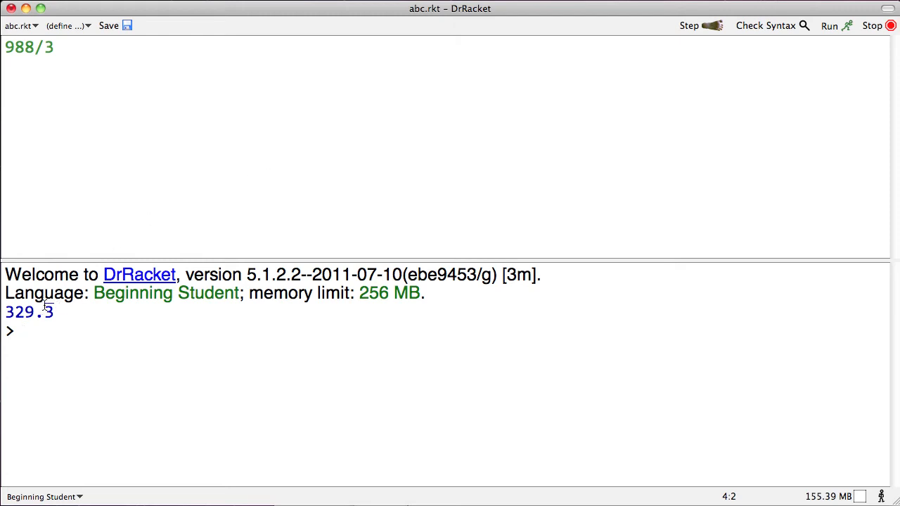
{"action": "mouse_move", "coordinate": [287, 165]}
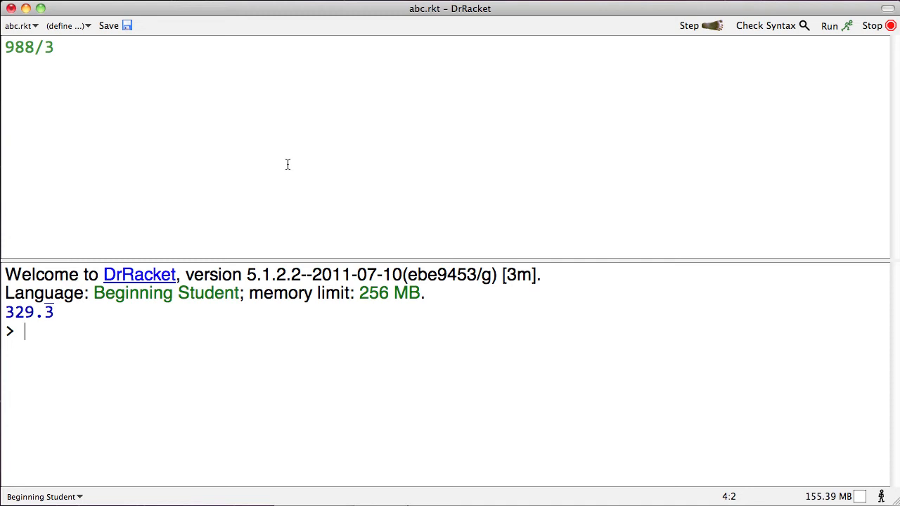
{"action": "mouse_move", "coordinate": [64, 56]}
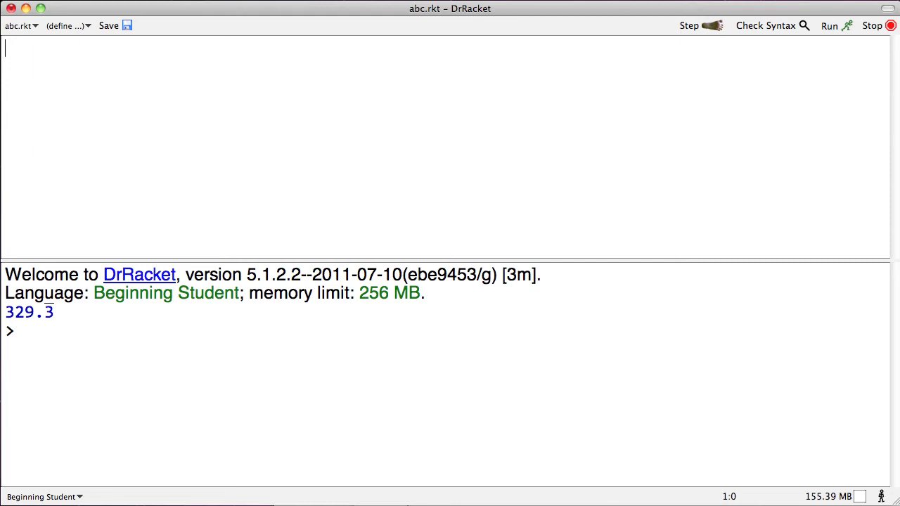
Step: Write the sum (+ 34 4) with its parentheses and run it to get 38
{"action": "type", "text": "+"}
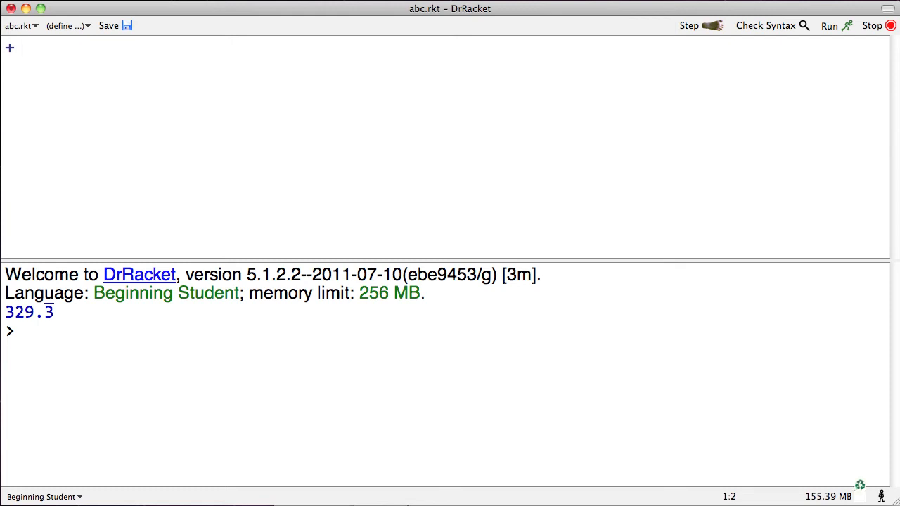
{"action": "type", "text": "34 4"}
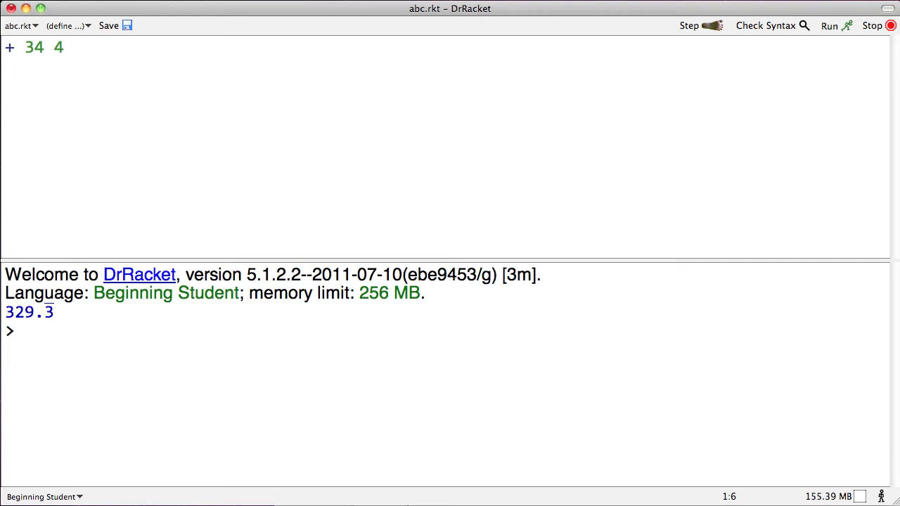
{"action": "left_click", "coordinate": [35, 48]}
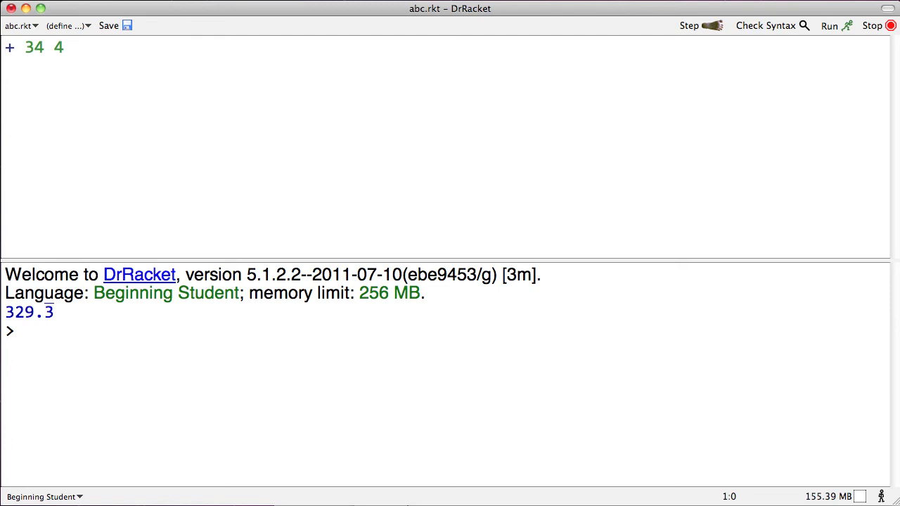
{"action": "type", "text": "("}
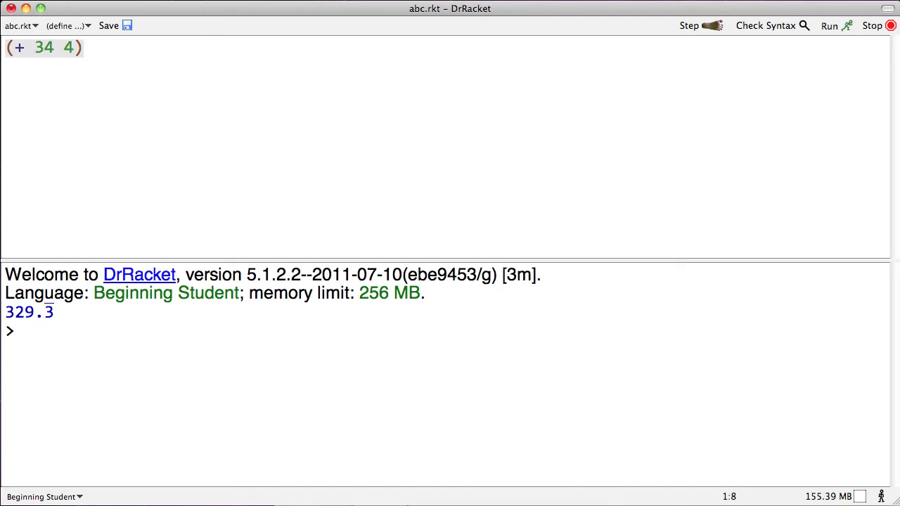
{"action": "left_click", "coordinate": [830, 25]}
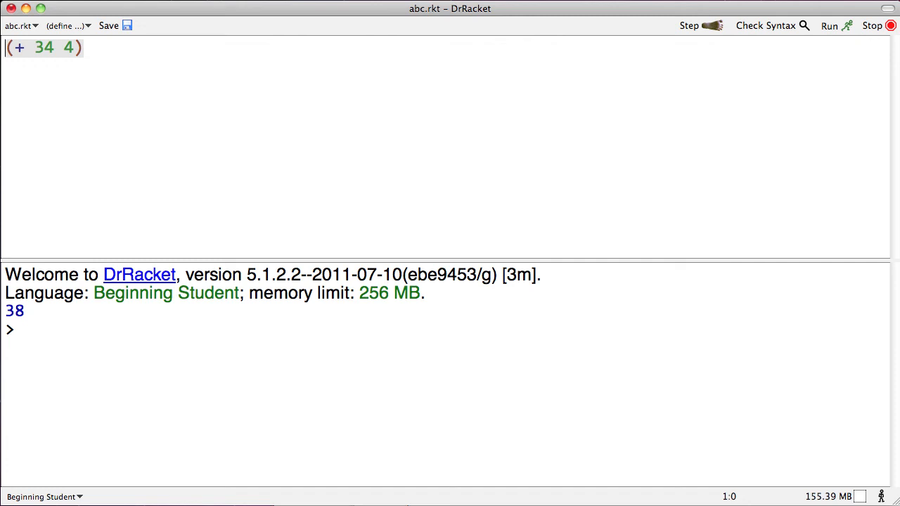
Step: Nest the sum into (/ (+ 34 4) 2) and run it to get 19
{"action": "type", "text": "/"}
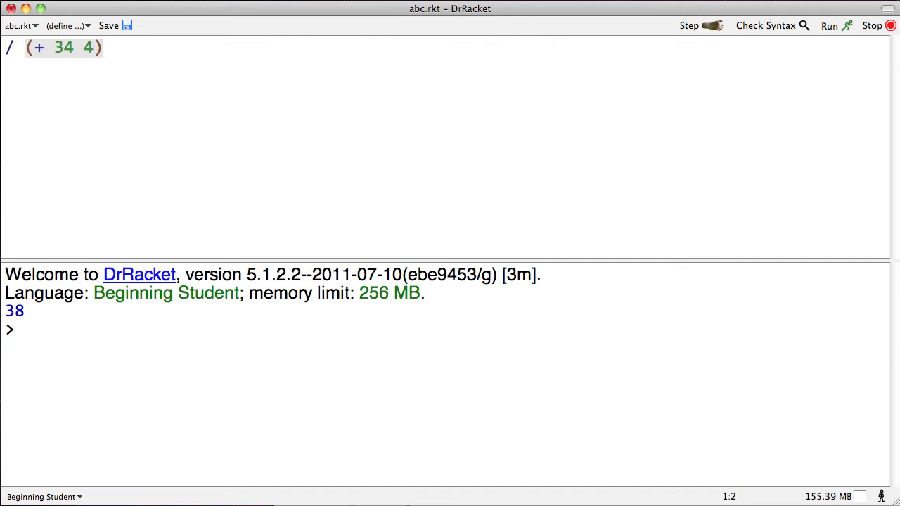
{"action": "left_click", "coordinate": [103, 48]}
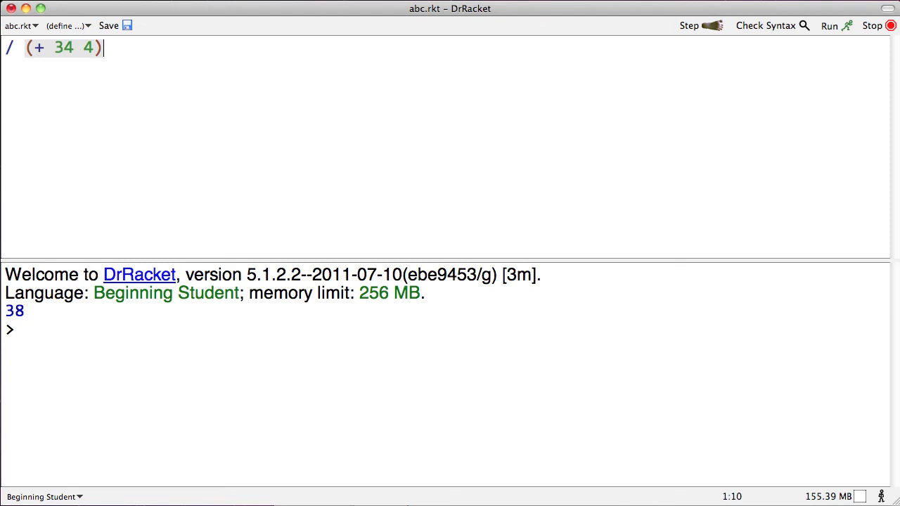
{"action": "type", "text": "2"}
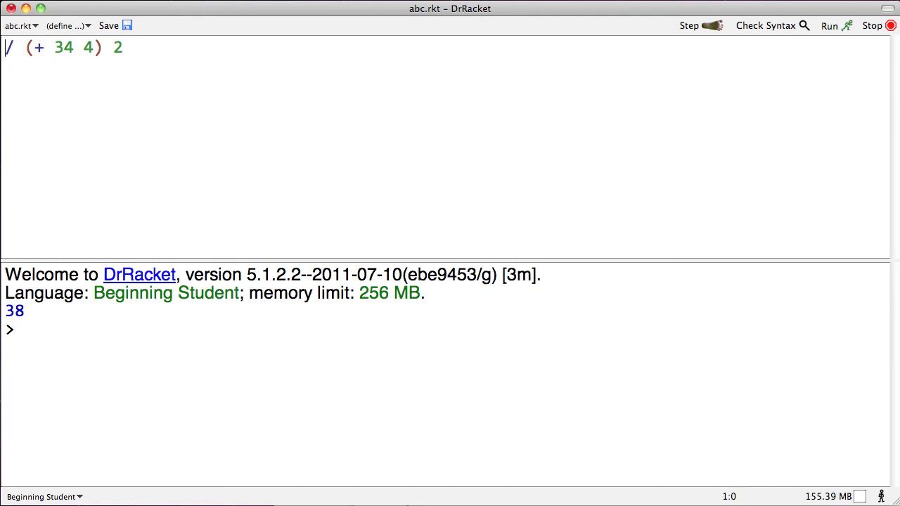
{"action": "type", "text": "("}
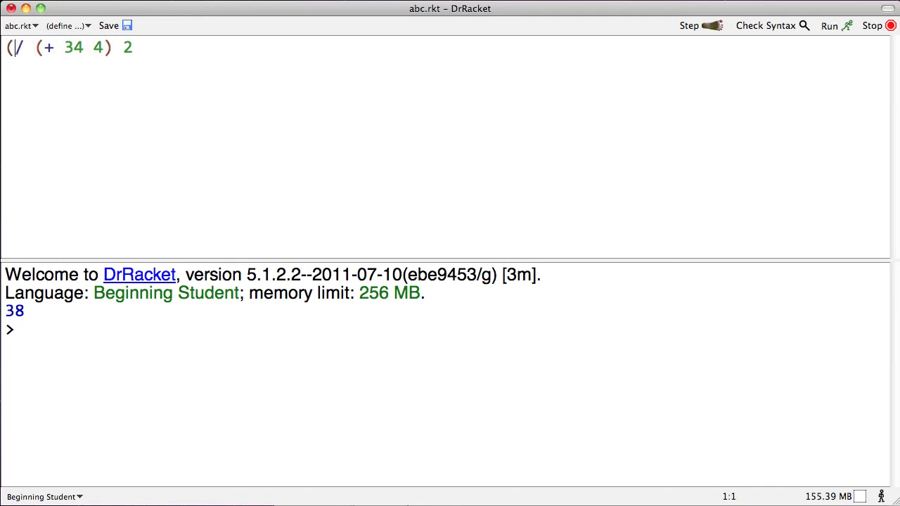
{"action": "left_click", "coordinate": [129, 48]}
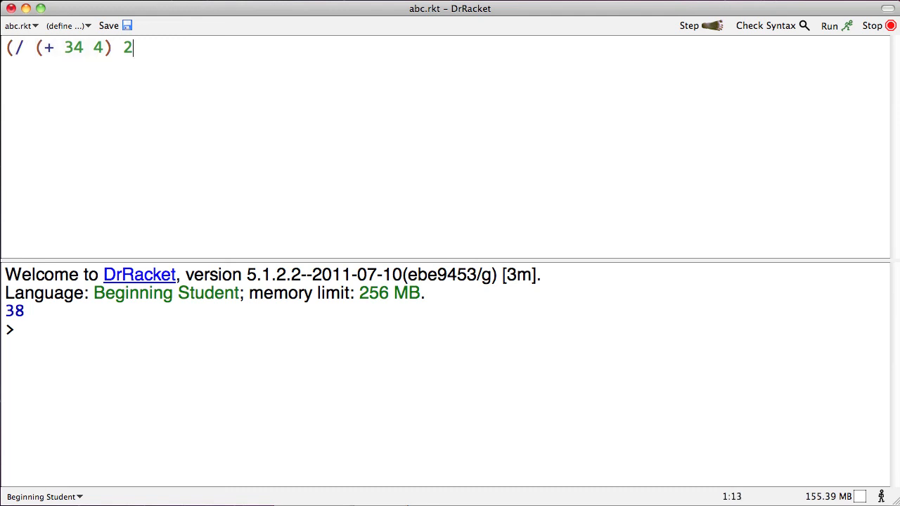
{"action": "type", "text": ")"}
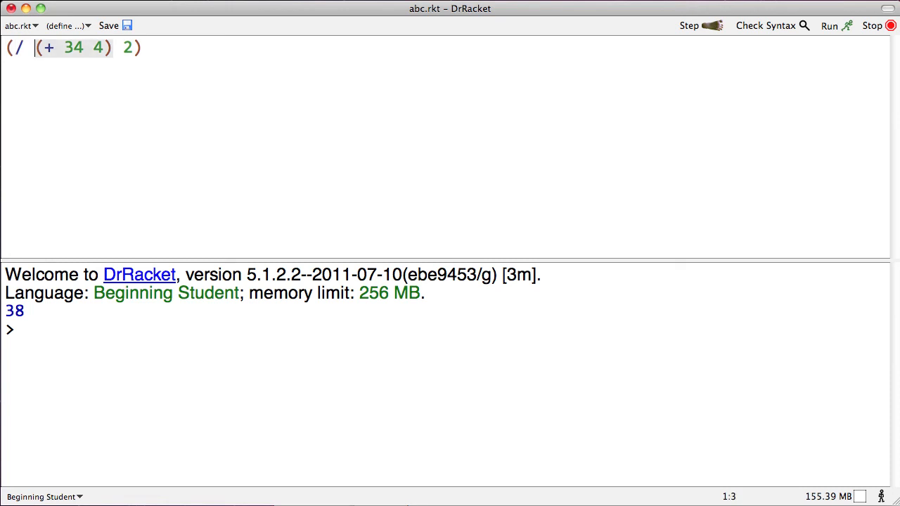
{"action": "left_click", "coordinate": [121, 48]}
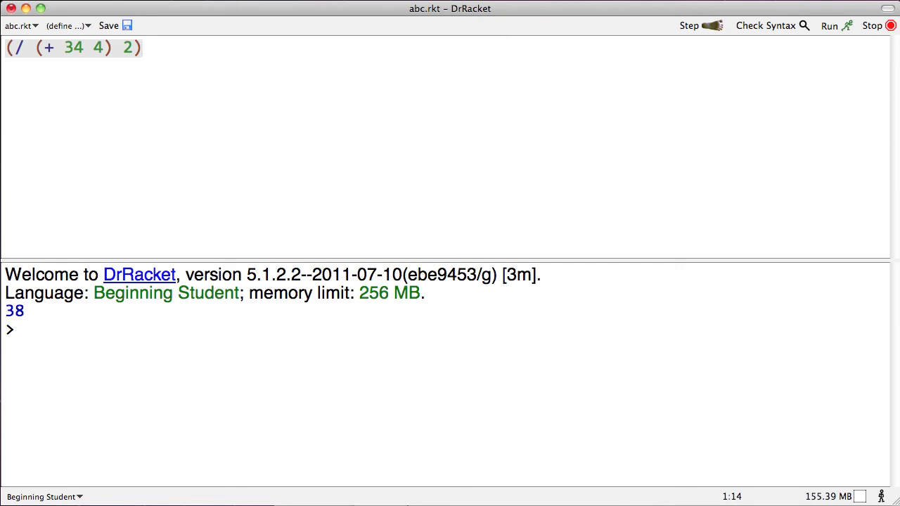
{"action": "left_click", "coordinate": [829, 26]}
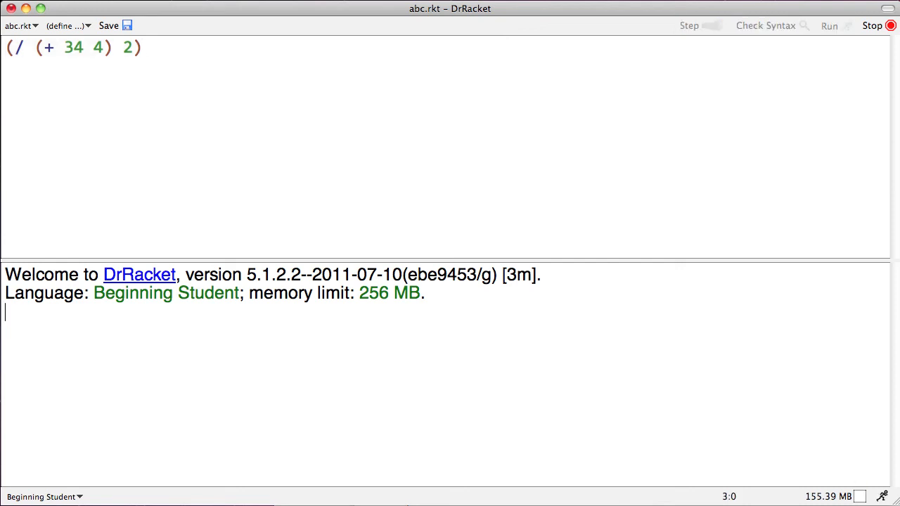
{"action": "left_click", "coordinate": [830, 25]}
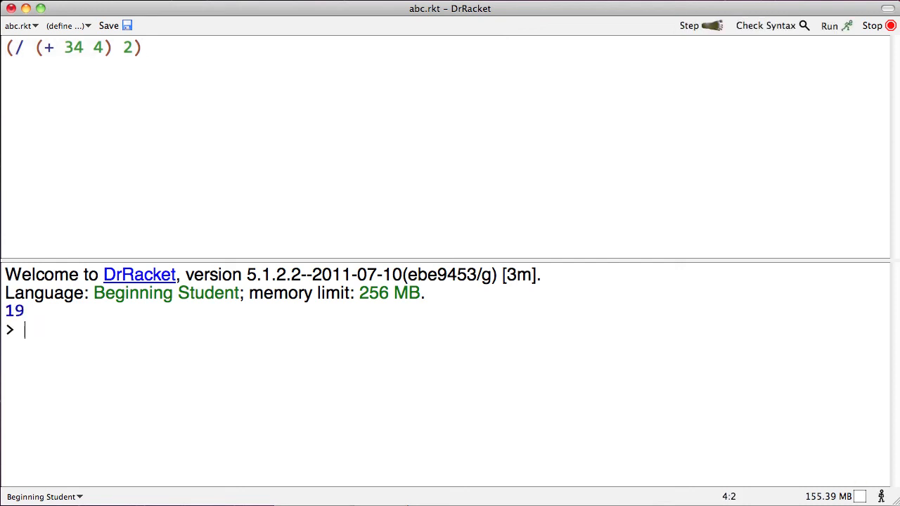
{"action": "mouse_move", "coordinate": [36, 85]}
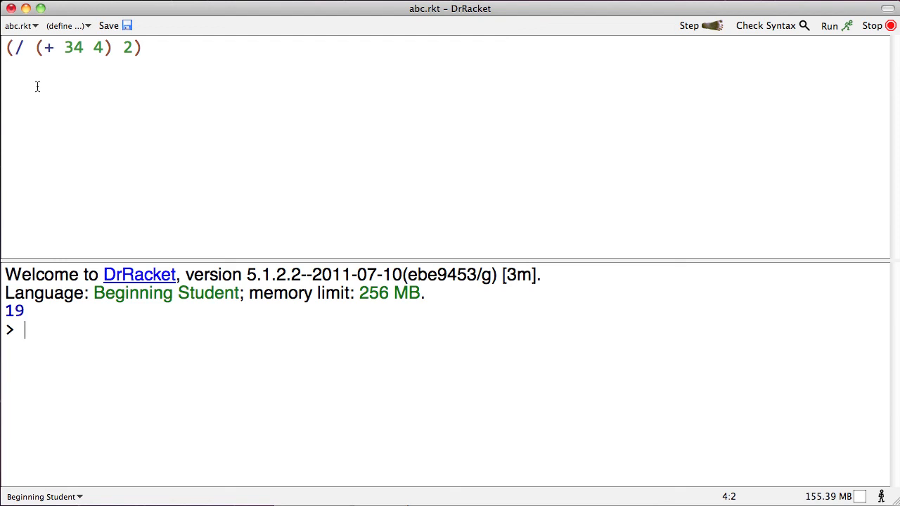
{"action": "mouse_move", "coordinate": [147, 112]}
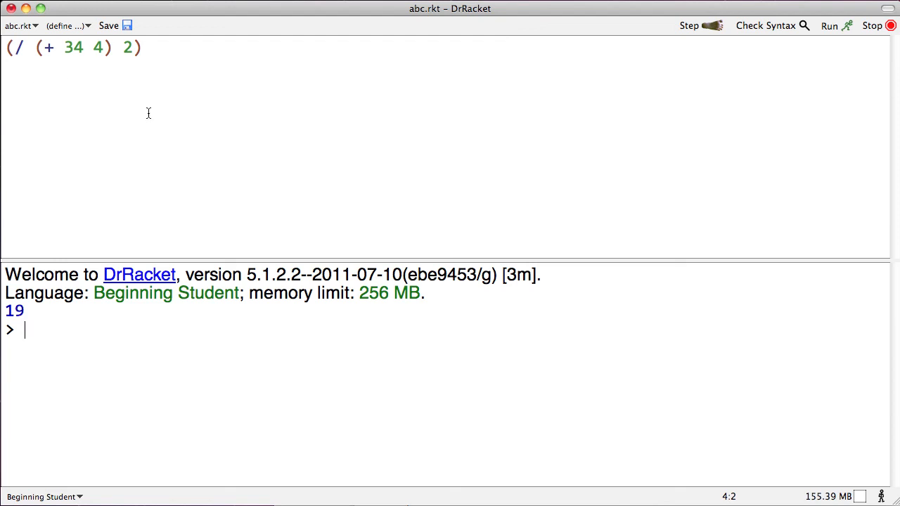